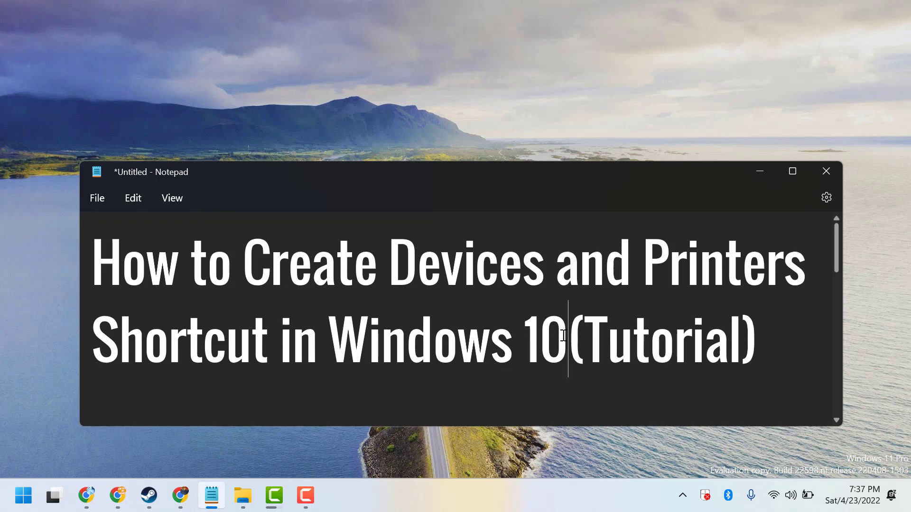
Add '/11' after 'Windows 10' in the Notepad tutorial title
{"action": "type", "text": "/11"}
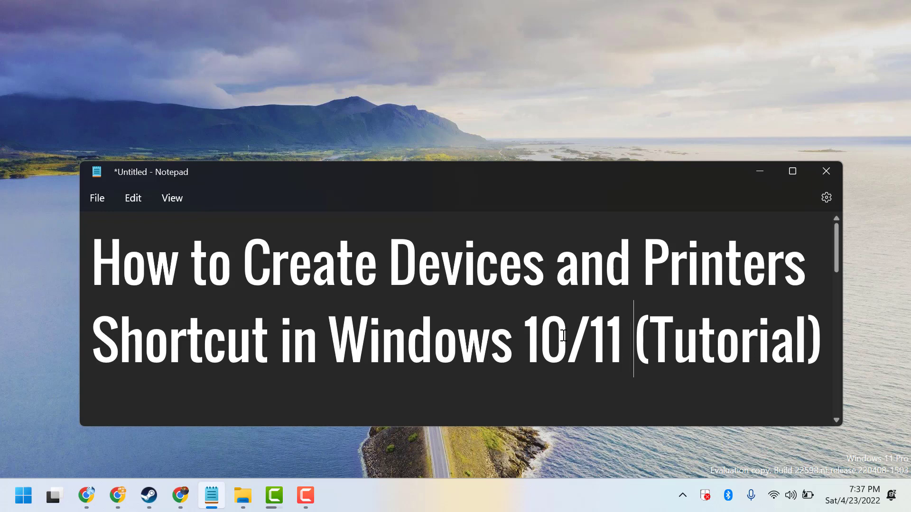
{"action": "mouse_move", "coordinate": [758, 171]}
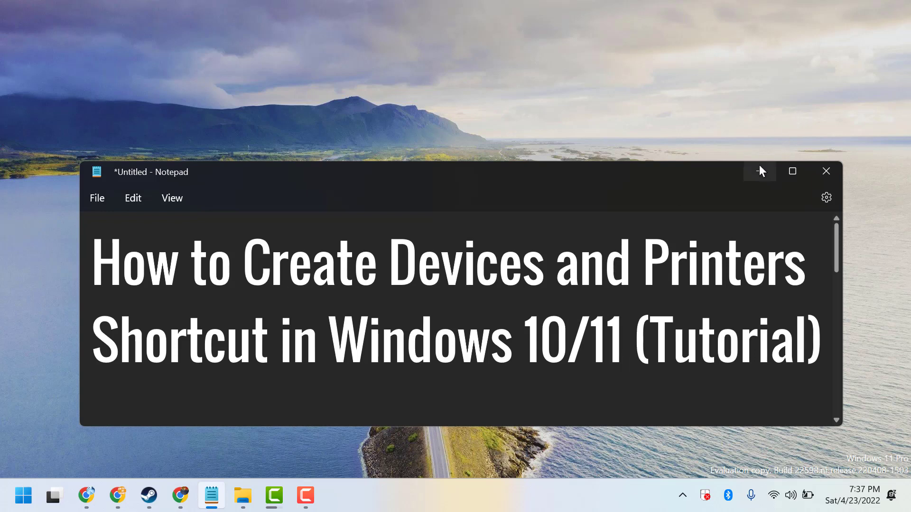
Turn on Show desktop icons from the desktop's View menu
{"action": "right_click", "coordinate": [453, 63]}
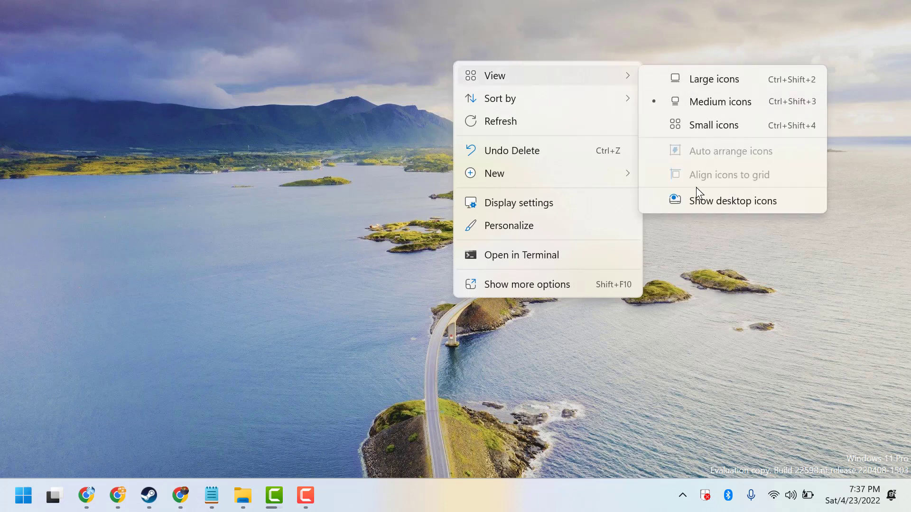
{"action": "left_click", "coordinate": [732, 200]}
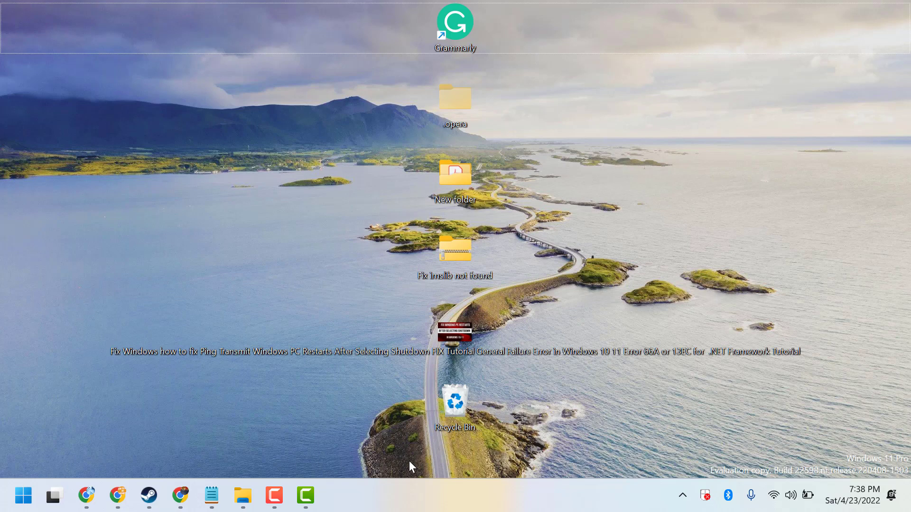
{"action": "mouse_move", "coordinate": [375, 457]}
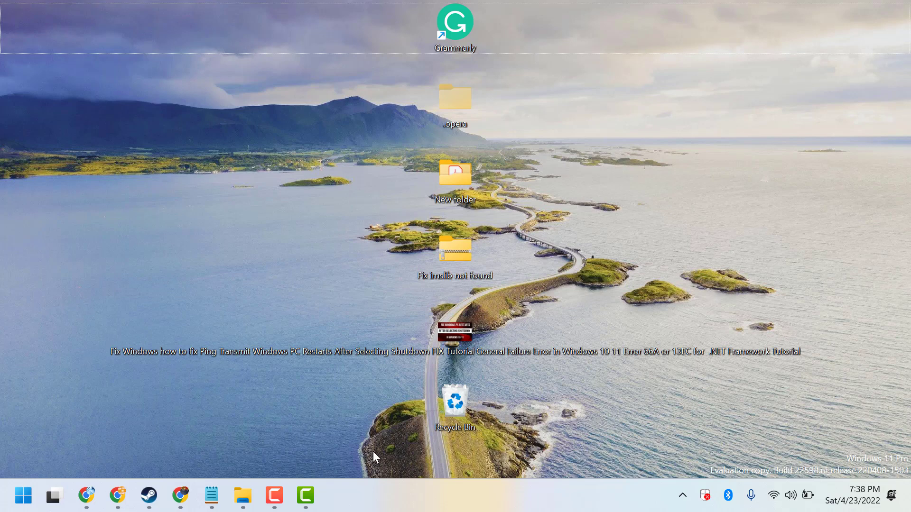
Start a new desktop shortcut pointing to explorer shell:::{2227A280-3AEA-1069-A2DE-08002B30309D}
{"action": "right_click", "coordinate": [376, 455]}
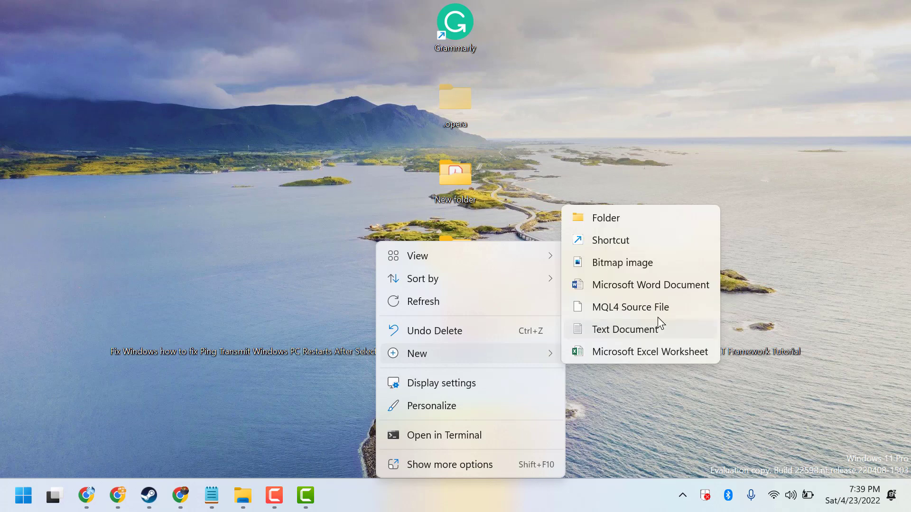
{"action": "mouse_move", "coordinate": [610, 240]}
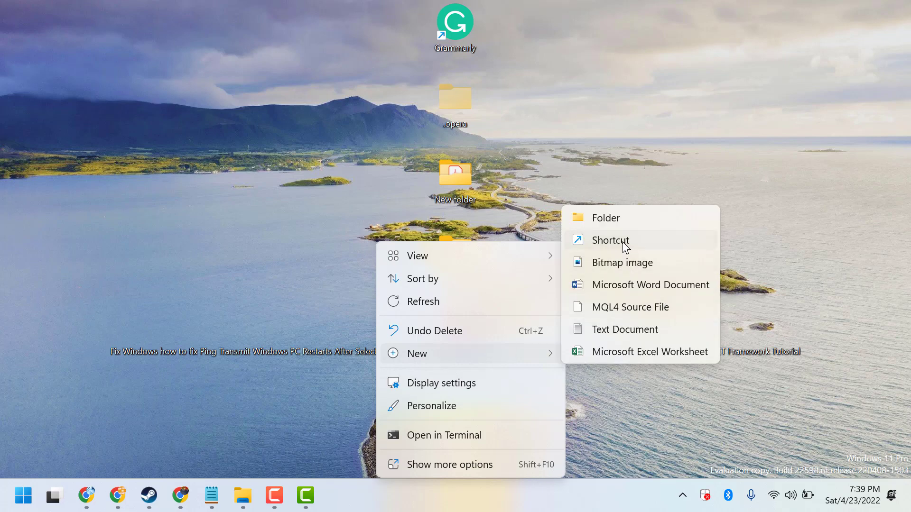
{"action": "left_click", "coordinate": [611, 240]}
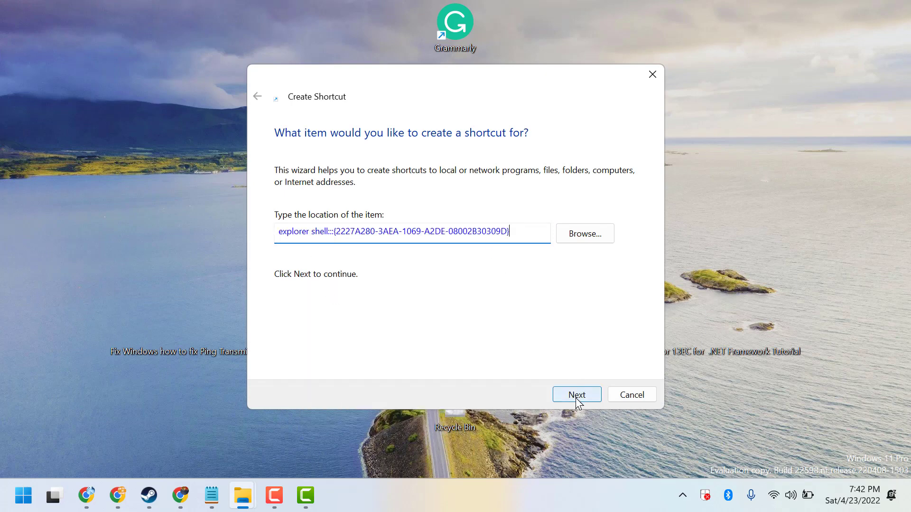
Name the shortcut 'Devices and Printers' and finish the wizard
{"action": "left_click", "coordinate": [577, 395]}
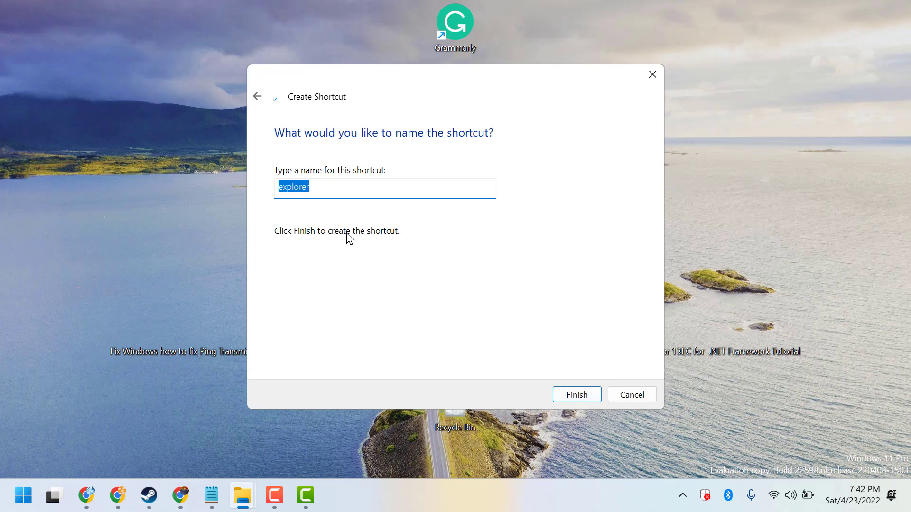
{"action": "mouse_move", "coordinate": [324, 190]}
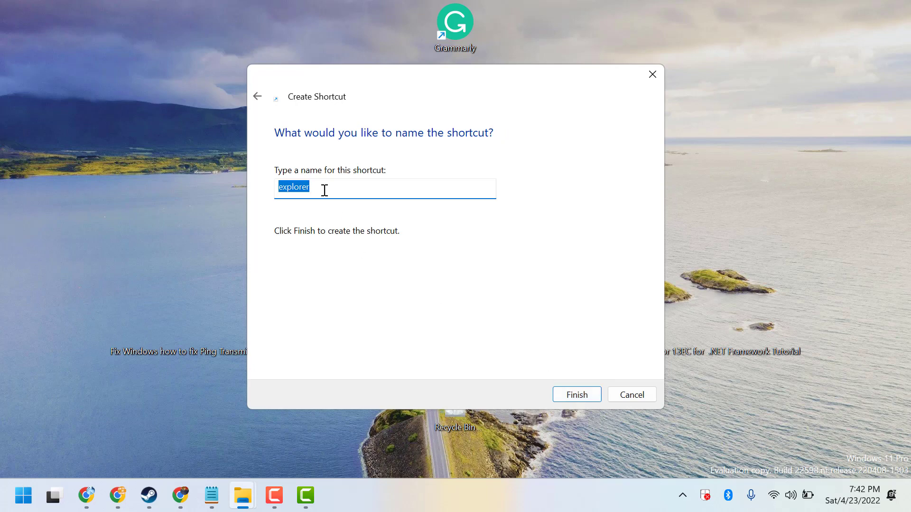
{"action": "type", "text": "Devi"}
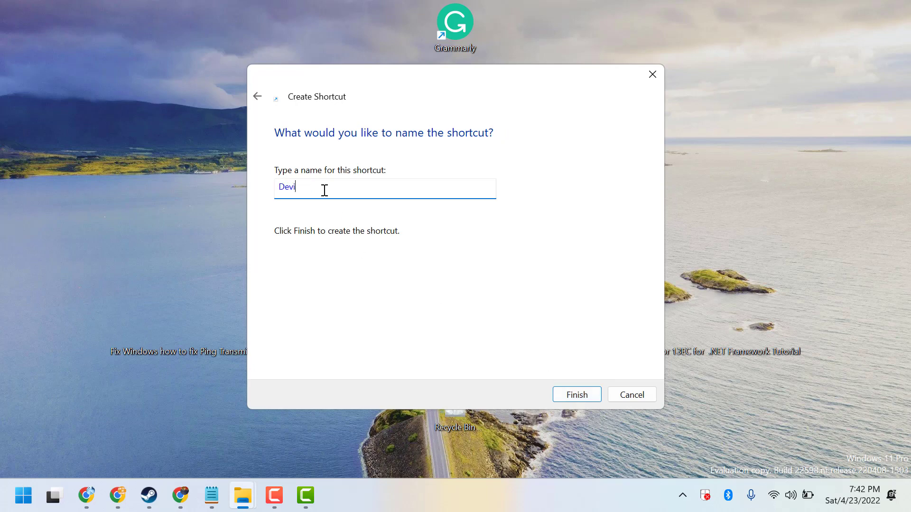
{"action": "type", "text": "ces a"}
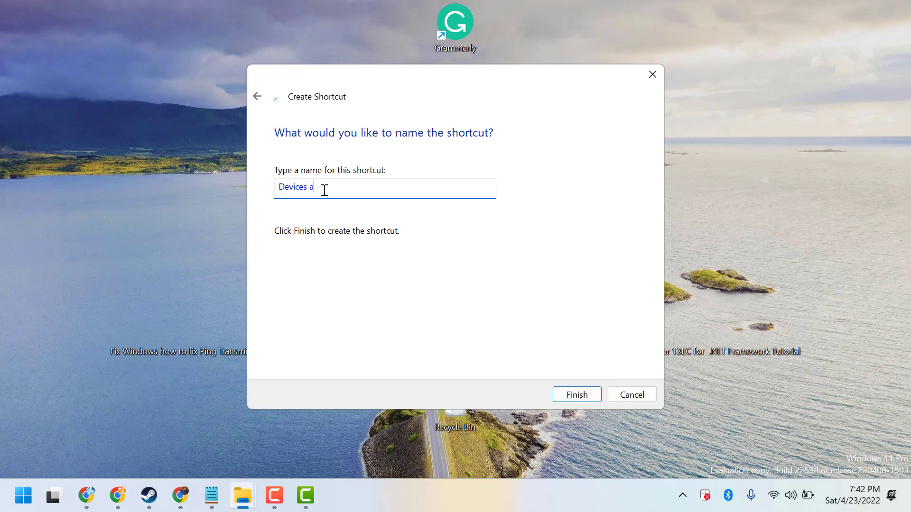
{"action": "type", "text": "nd P"}
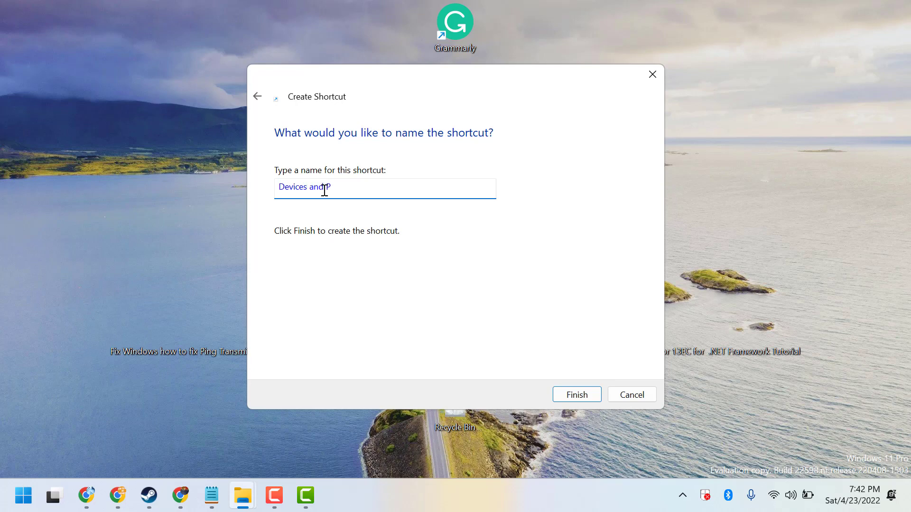
{"action": "type", "text": "rinter"}
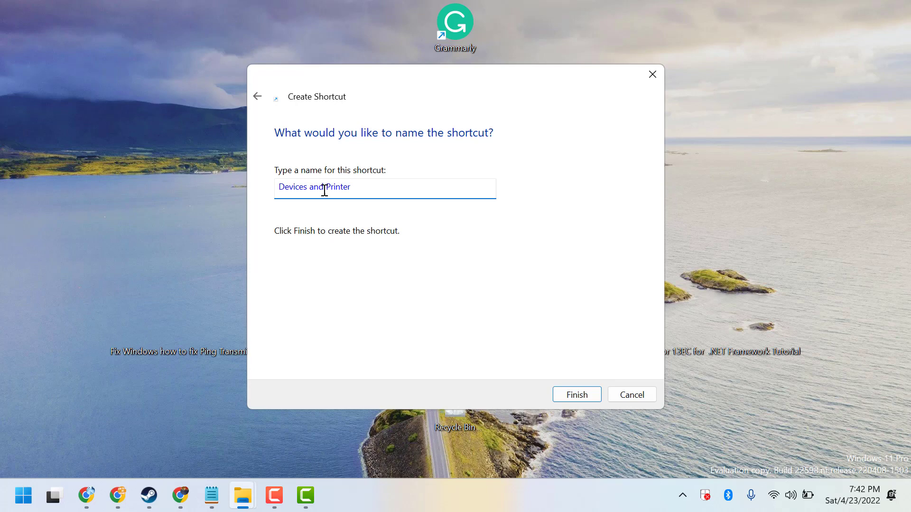
{"action": "type", "text": "s"}
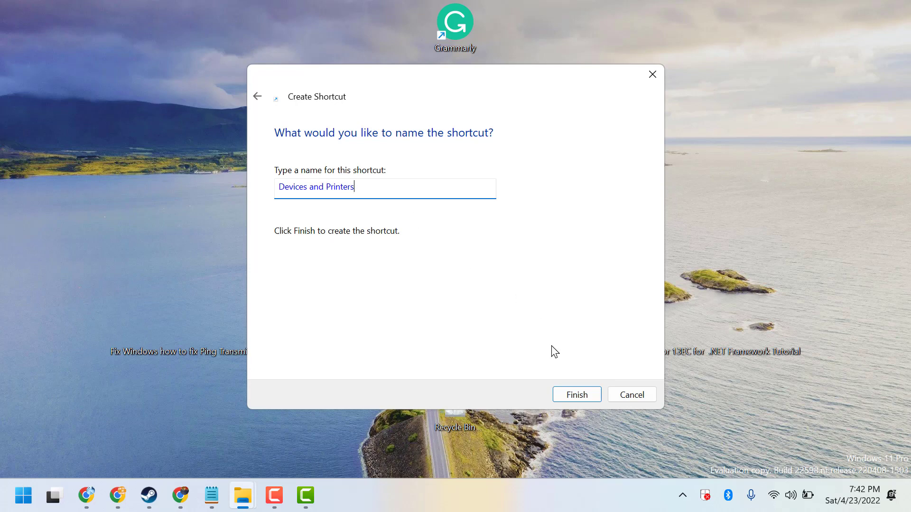
{"action": "left_click", "coordinate": [576, 394]}
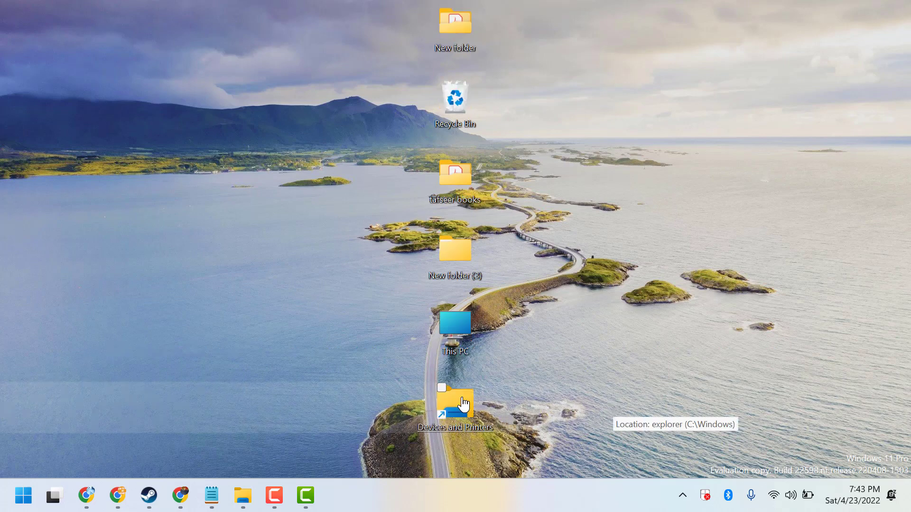
Open Properties for the new Devices and Printers desktop shortcut
{"action": "right_click", "coordinate": [455, 403]}
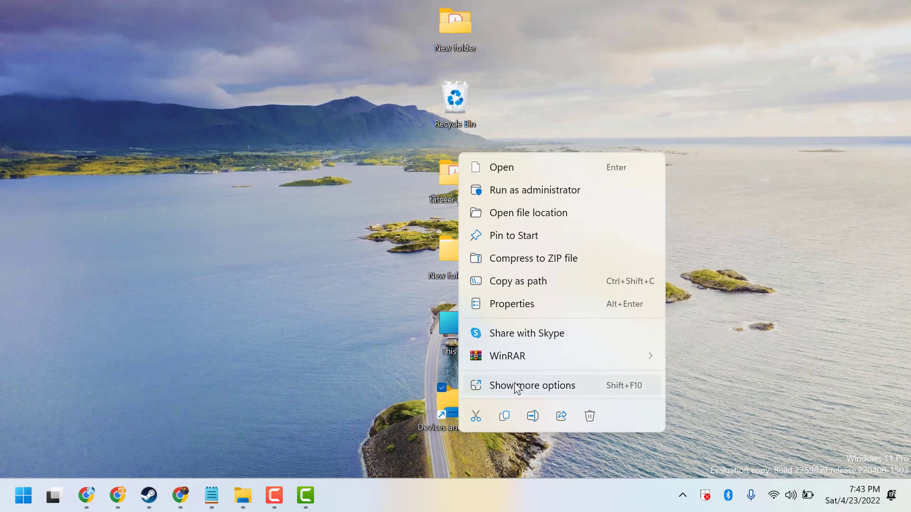
{"action": "mouse_move", "coordinate": [512, 304]}
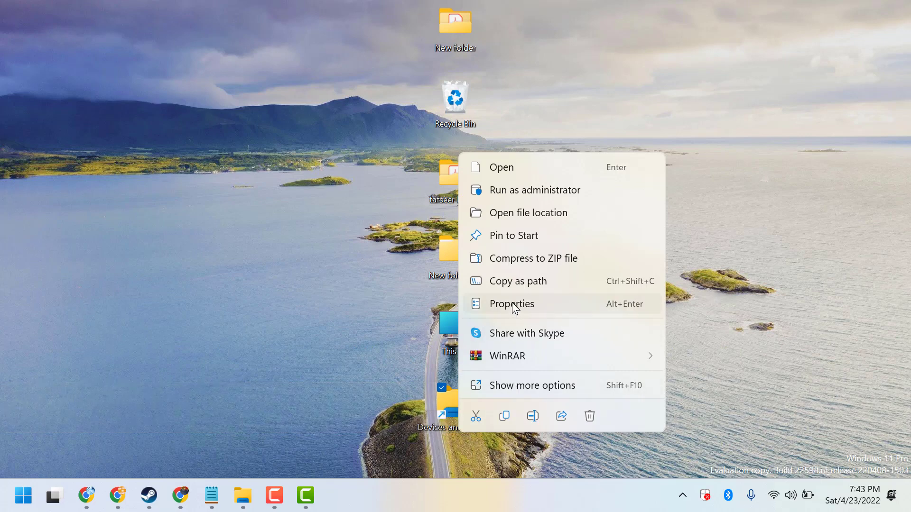
{"action": "left_click", "coordinate": [511, 303]}
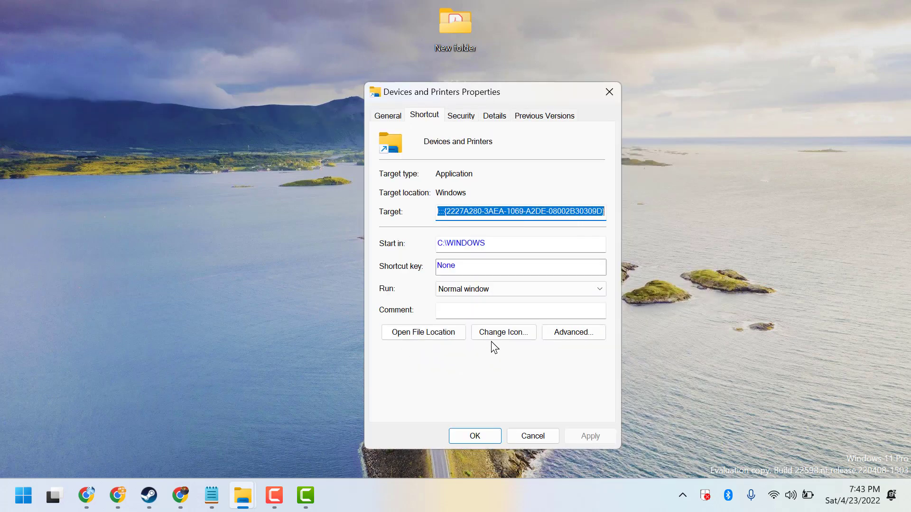
Change the shortcut's icon to the printer icon and apply it
{"action": "left_click", "coordinate": [503, 332]}
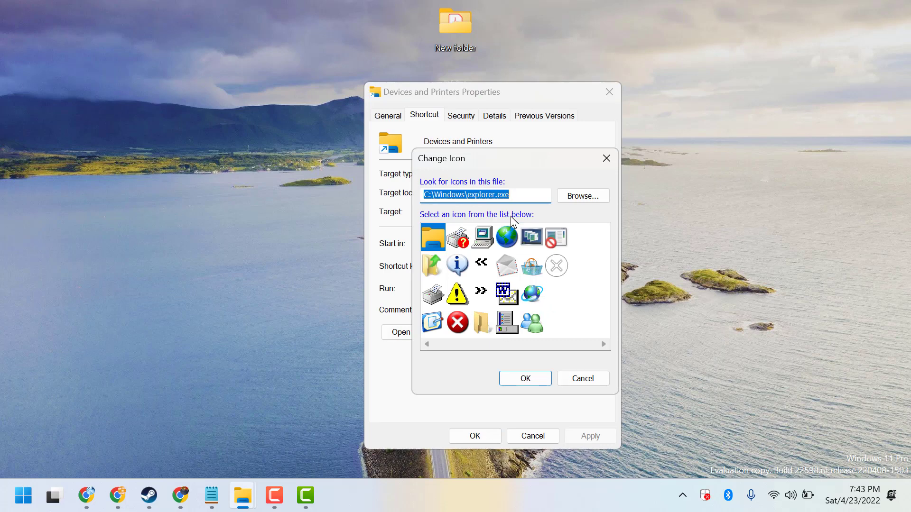
{"action": "mouse_move", "coordinate": [534, 300]}
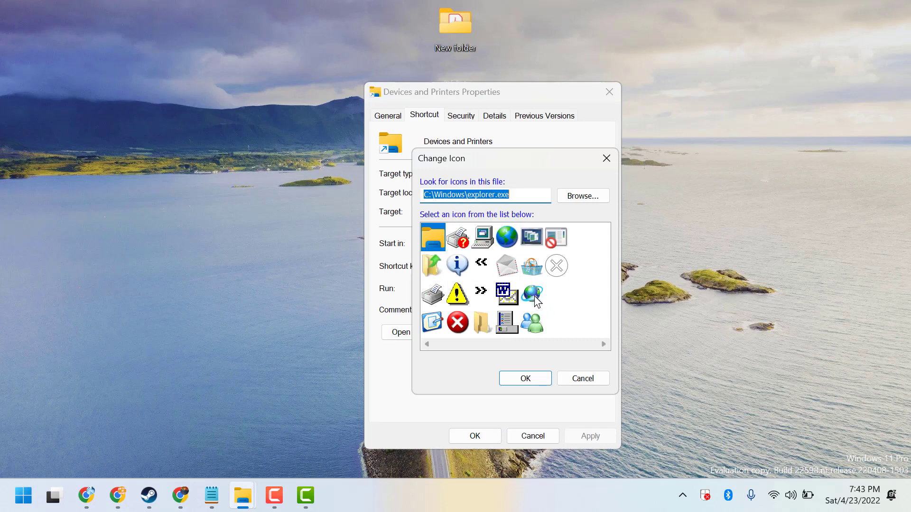
{"action": "mouse_move", "coordinate": [539, 289]}
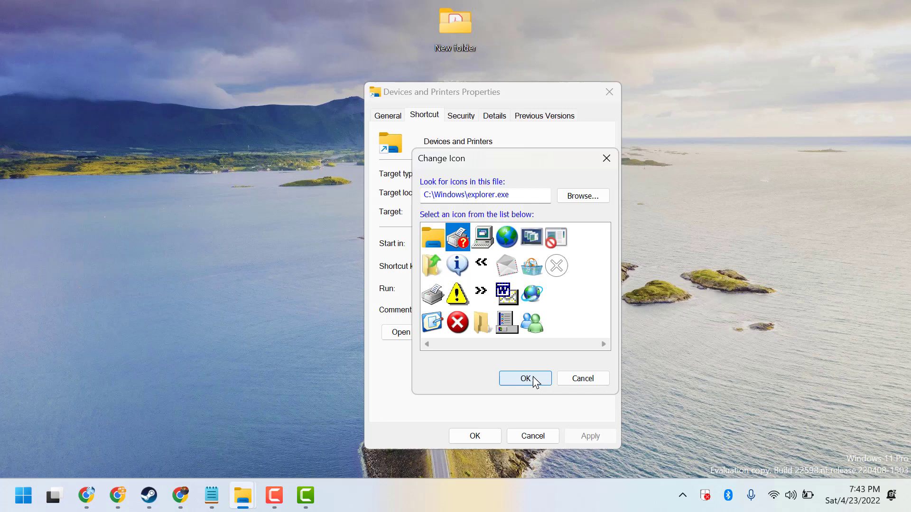
{"action": "left_click", "coordinate": [524, 378]}
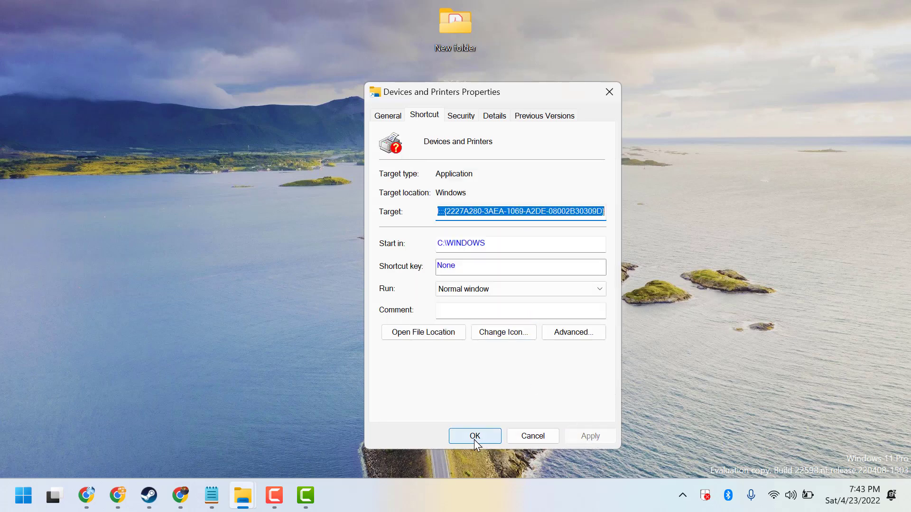
{"action": "left_click", "coordinate": [474, 436]}
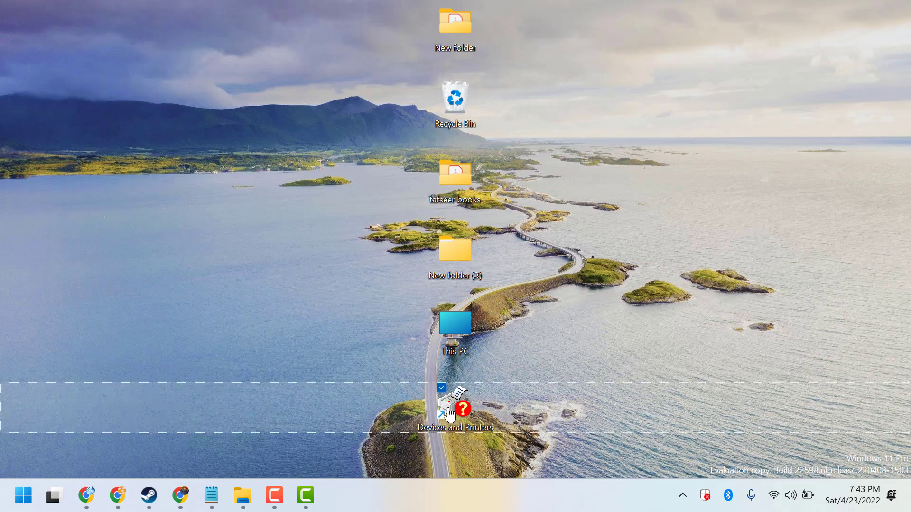
Launch the shortcut to show the Printers folder, then return to Notepad
{"action": "double_click", "coordinate": [455, 406]}
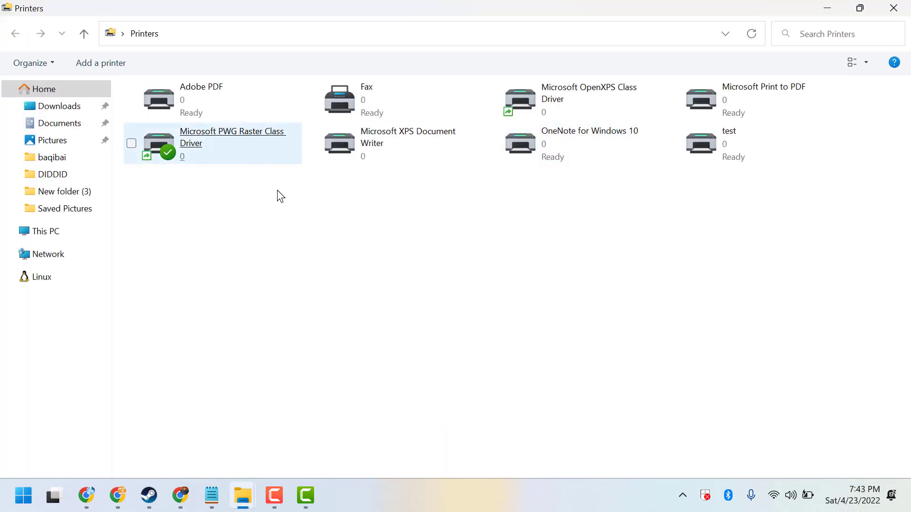
{"action": "left_click", "coordinate": [530, 256]}
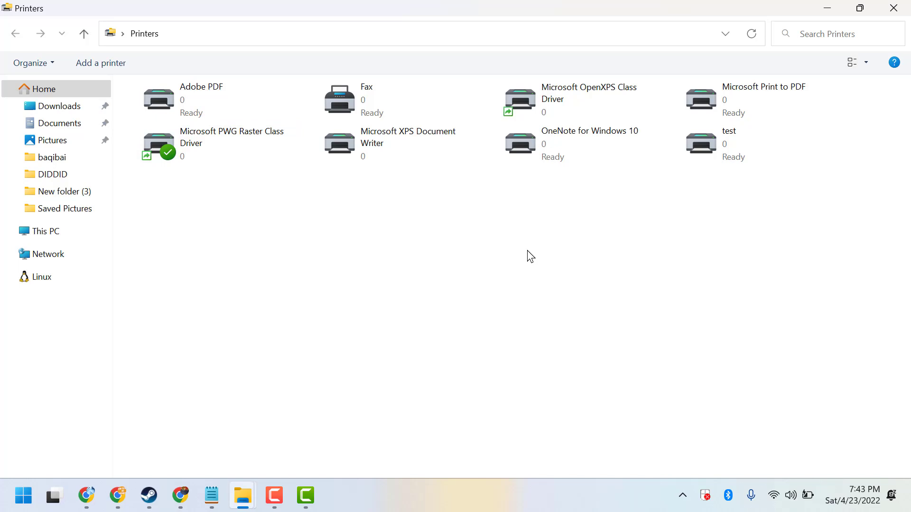
{"action": "mouse_move", "coordinate": [228, 450]}
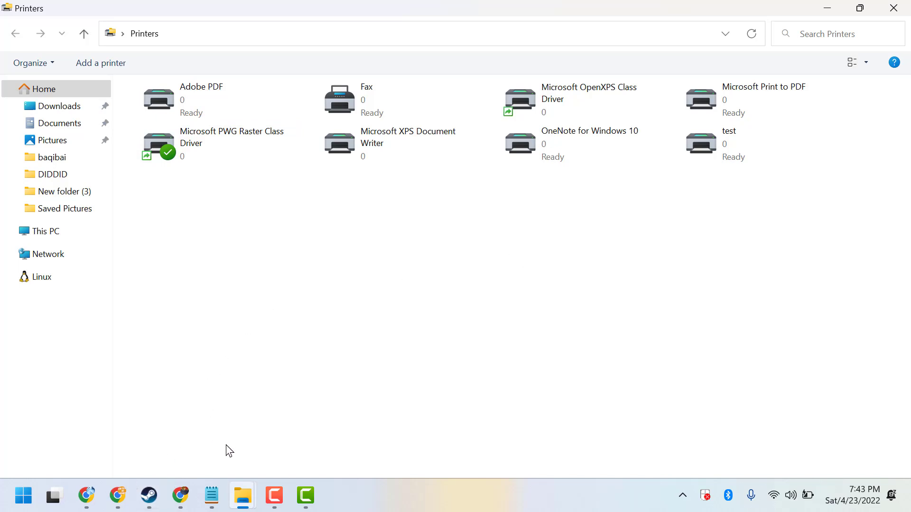
{"action": "left_click", "coordinate": [211, 497]}
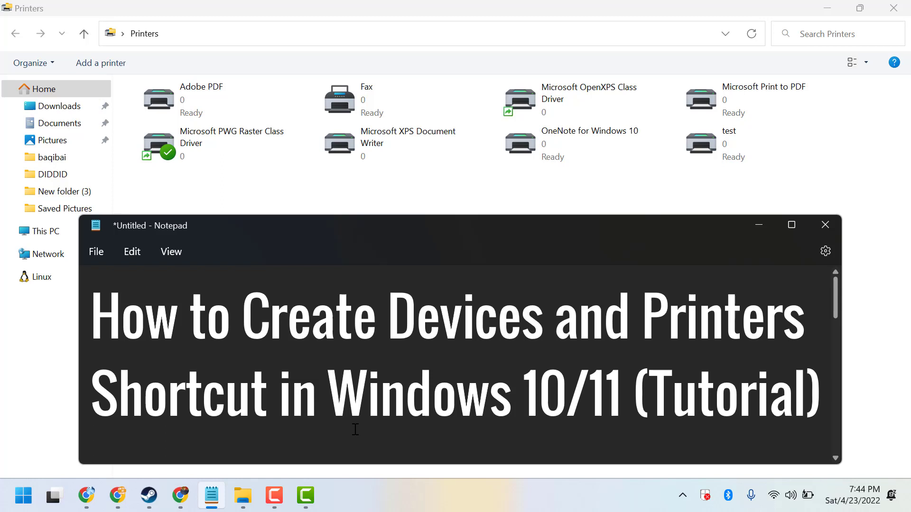
{"action": "left_click", "coordinate": [633, 396]}
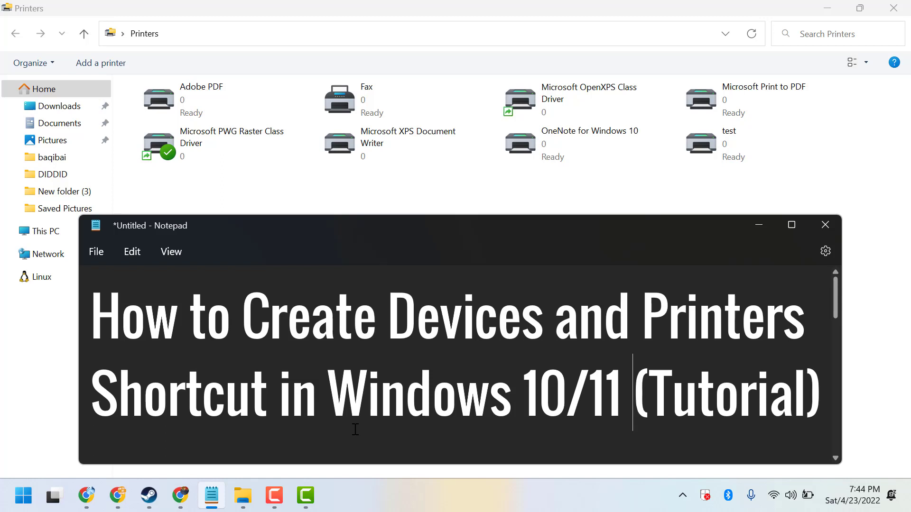
{"action": "mouse_move", "coordinate": [528, 413]}
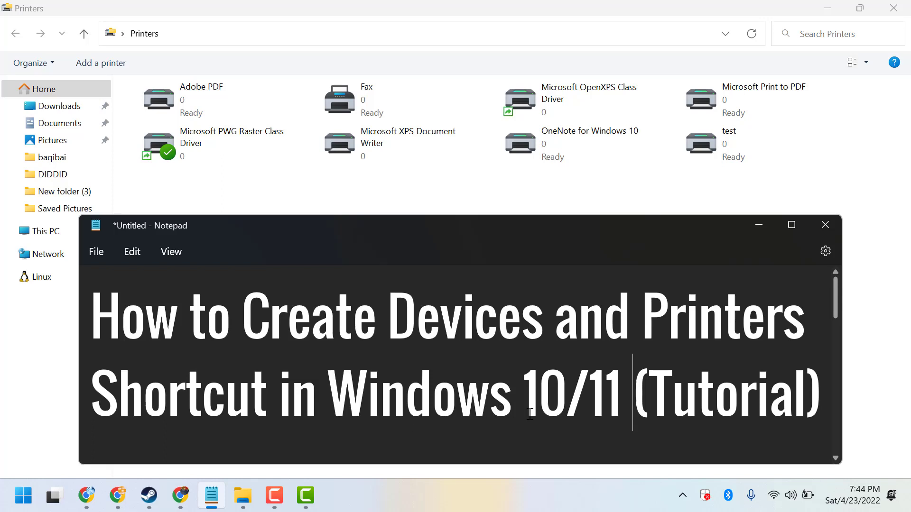
{"action": "mouse_move", "coordinate": [523, 448]}
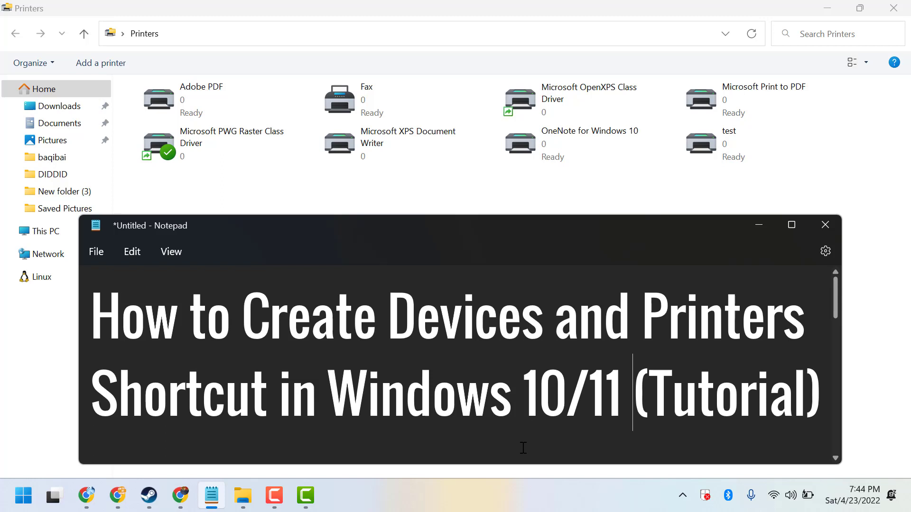